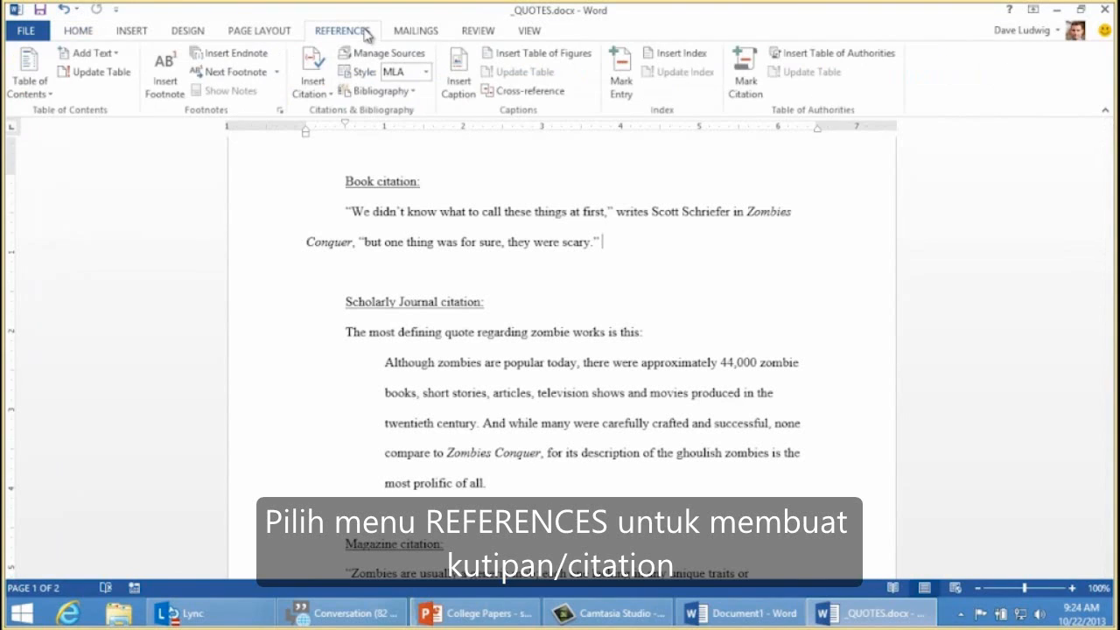
{"action": "mouse_move", "coordinate": [390, 52]}
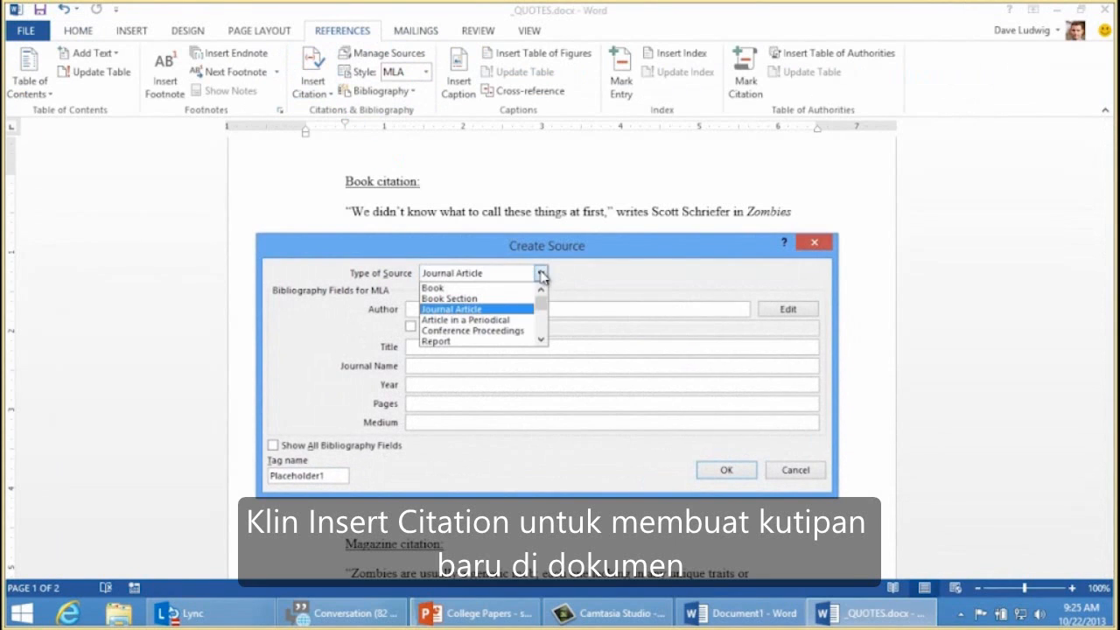
- Cite the Zombies Conquer quote with a new Book source by Scot Schriefer, giving (Schriefer)
{"action": "left_click", "coordinate": [432, 288]}
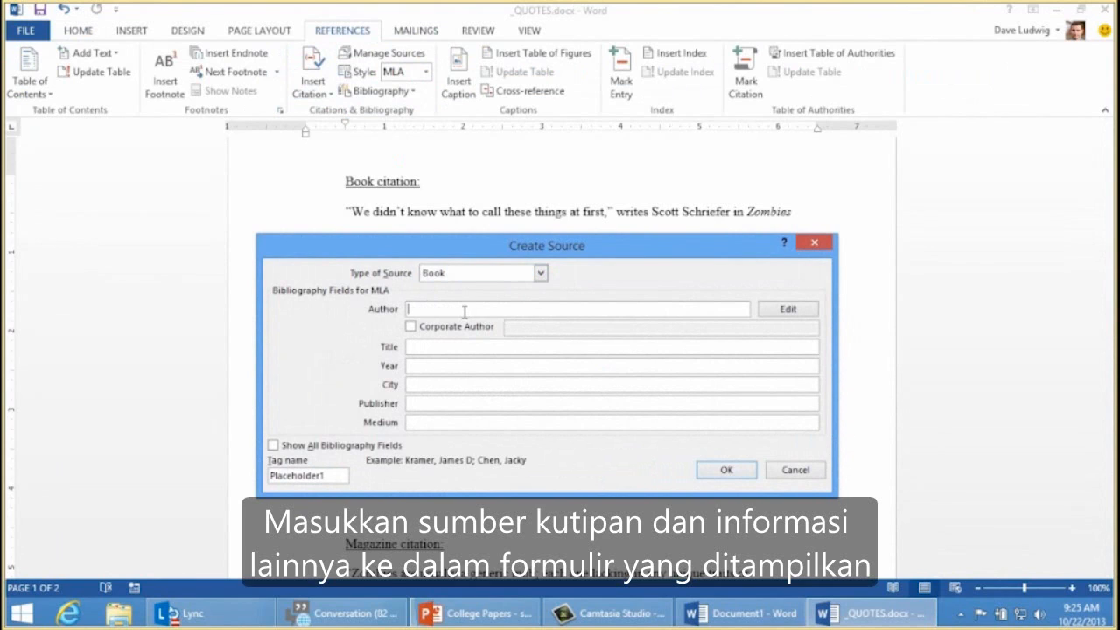
{"action": "type", "text": "Scot"}
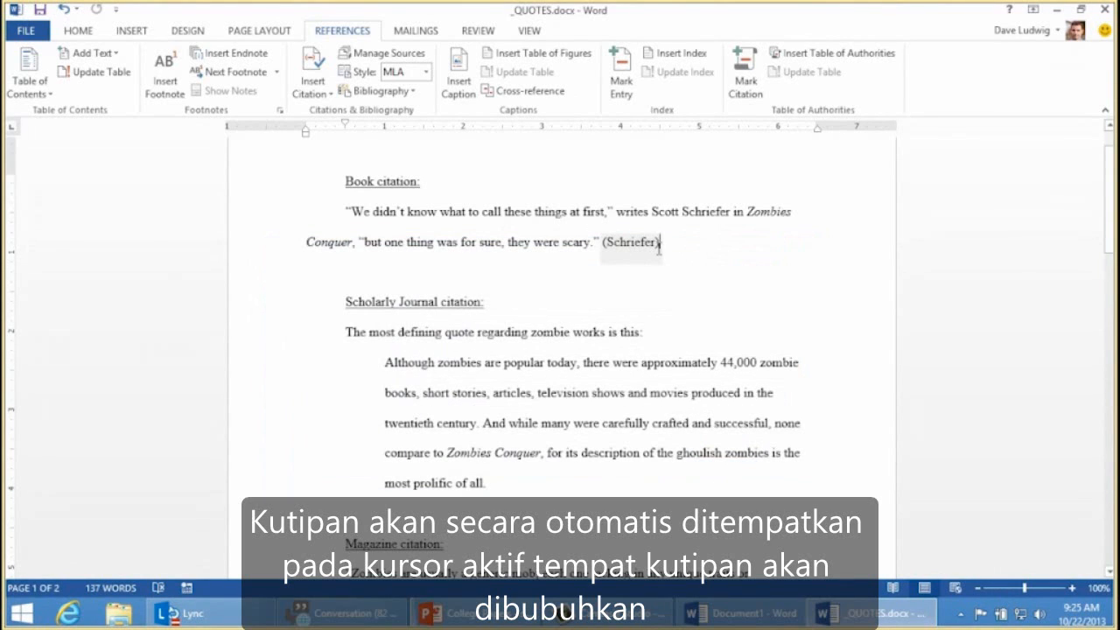
{"action": "left_click", "coordinate": [632, 242]}
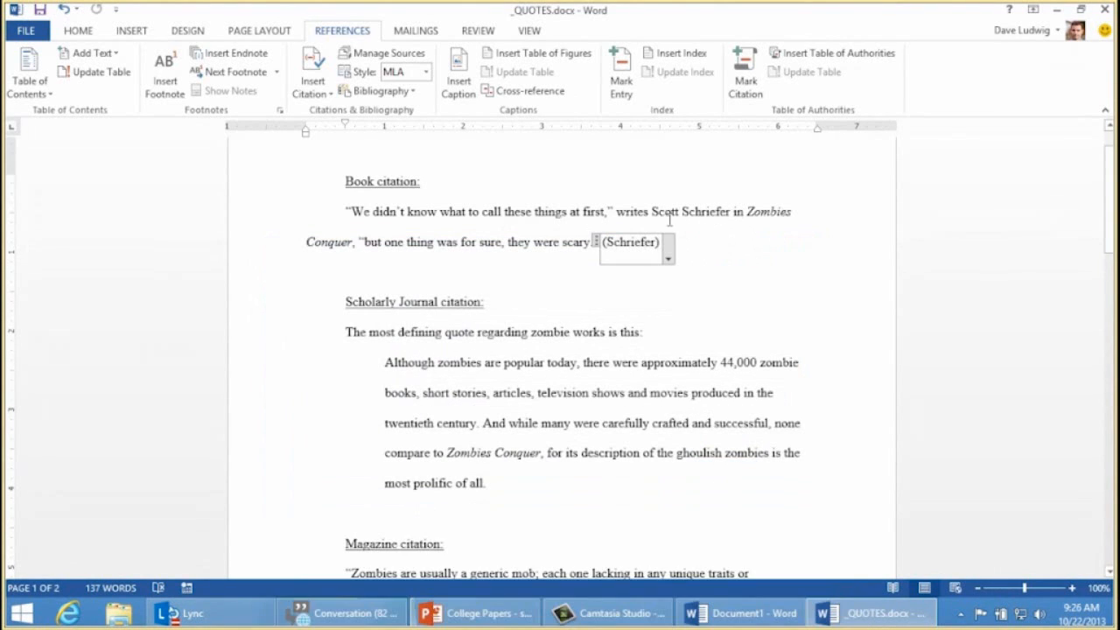
{"action": "mouse_move", "coordinate": [609, 248]}
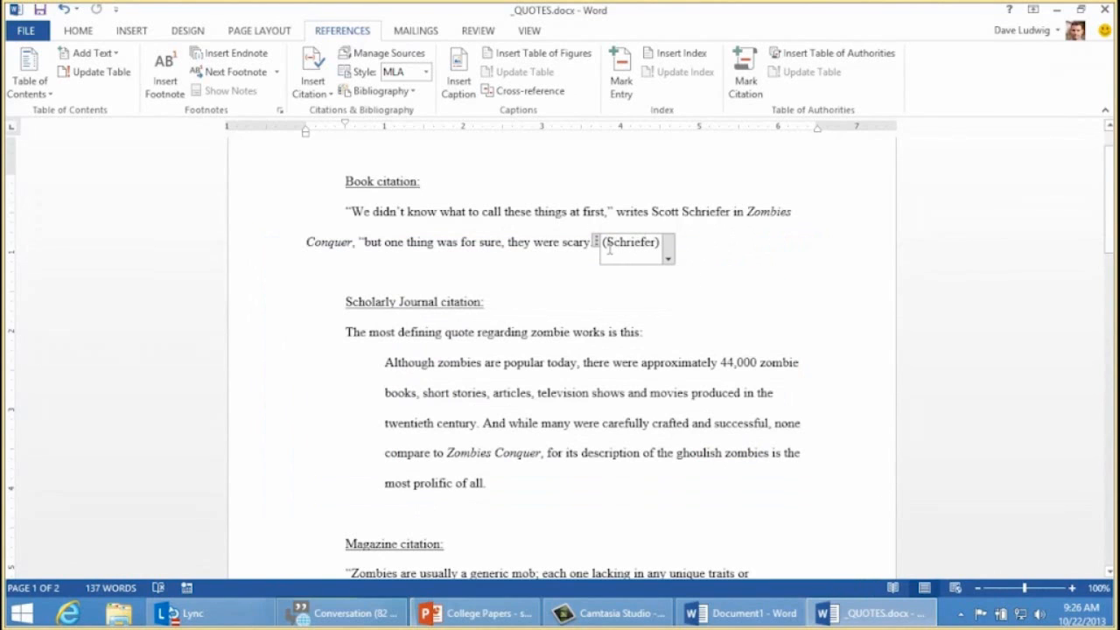
{"action": "left_click", "coordinate": [630, 243]}
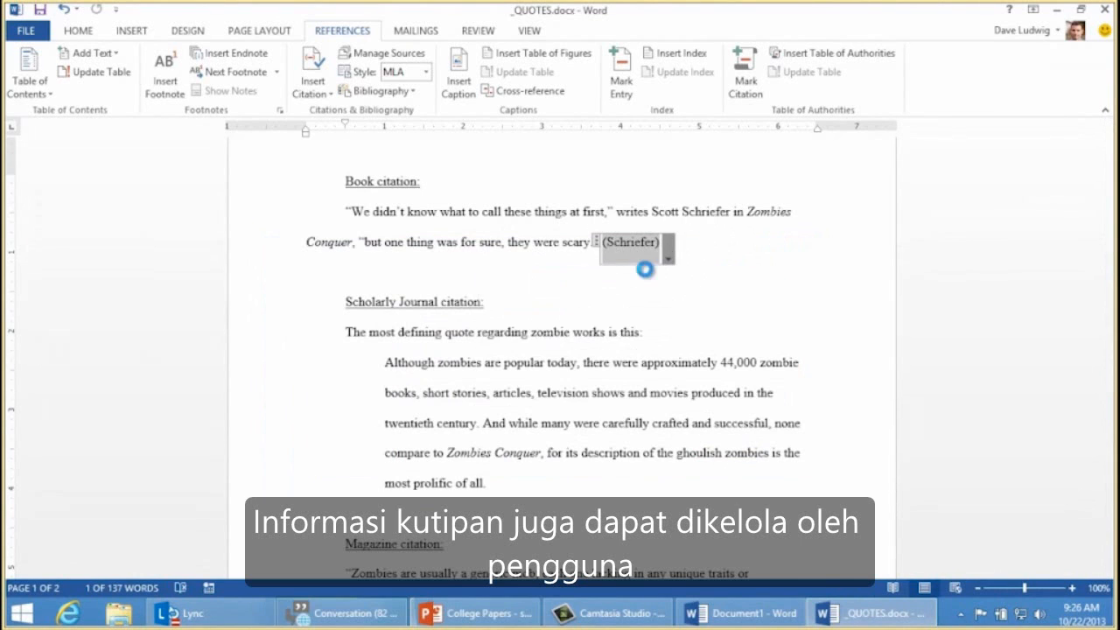
- Edit the Schriefer citation to show page 50, suppressing author, year and title
{"action": "left_click", "coordinate": [673, 254]}
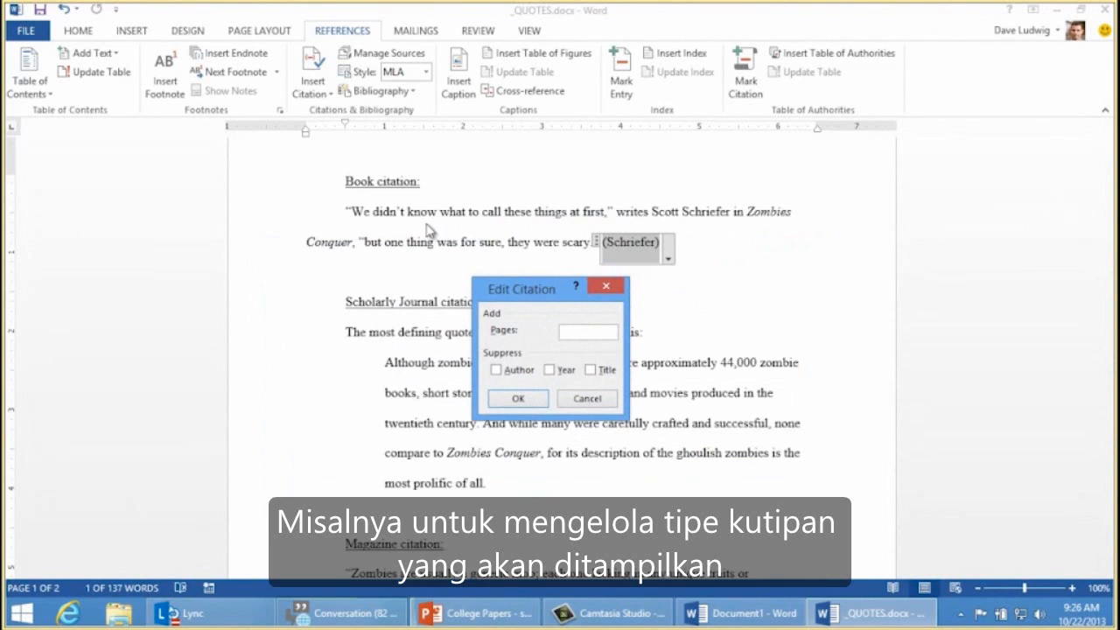
{"action": "left_click", "coordinate": [574, 330]}
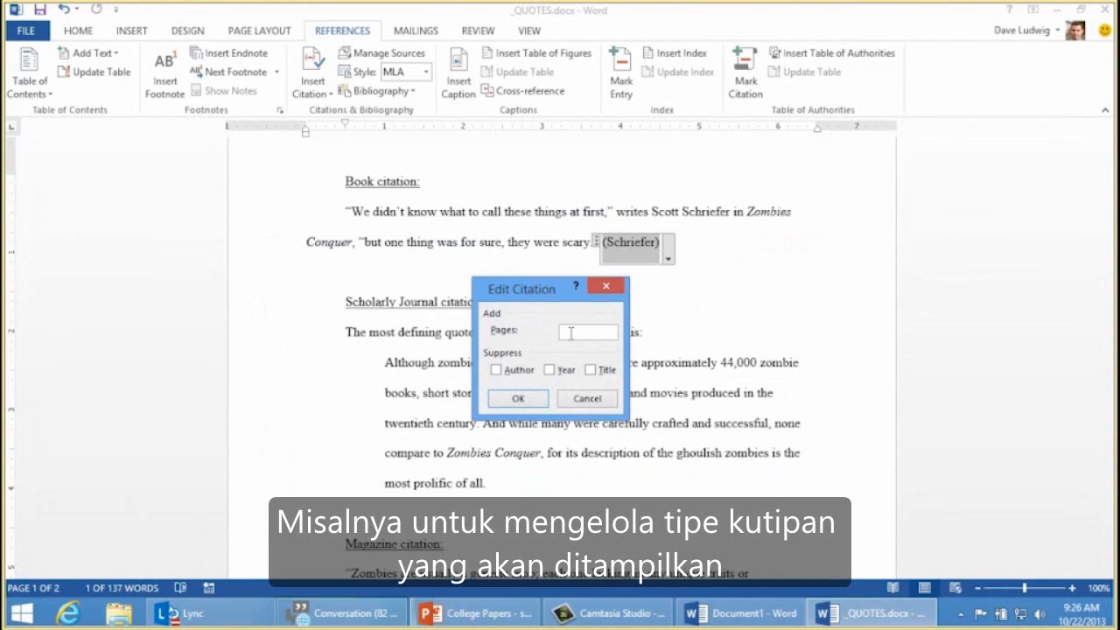
{"action": "type", "text": "50"}
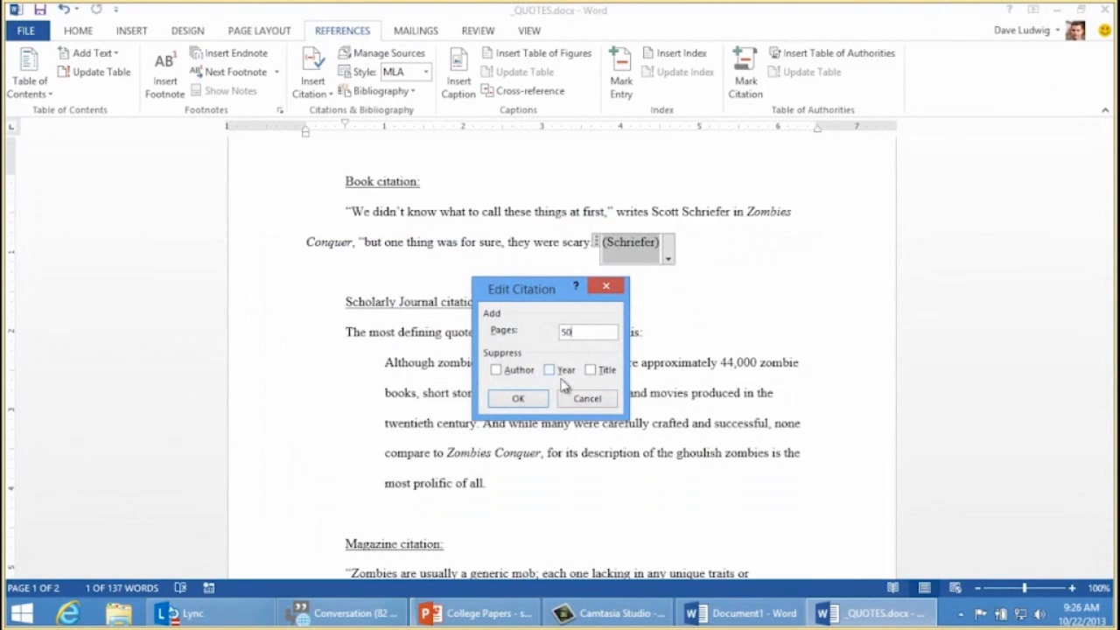
{"action": "left_click", "coordinate": [496, 370]}
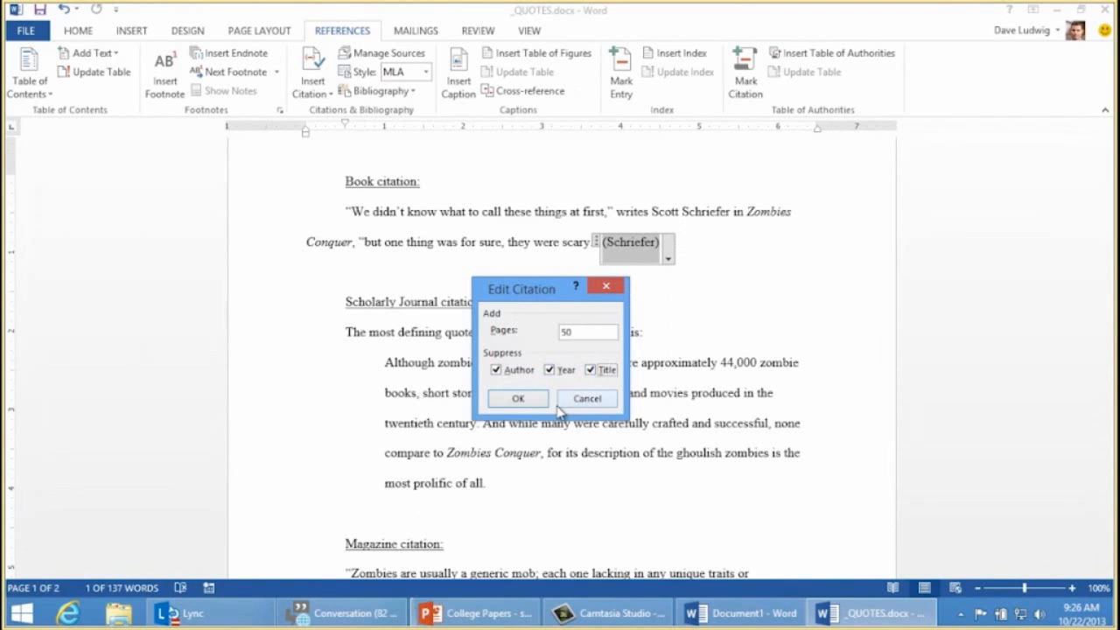
{"action": "left_click", "coordinate": [379, 91]}
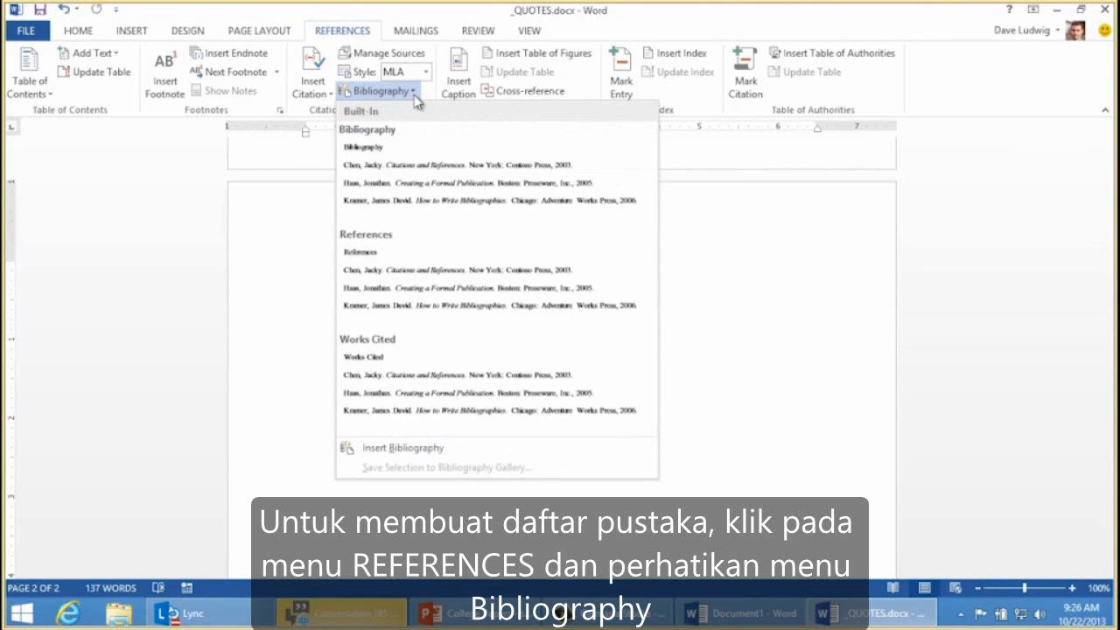
{"action": "mouse_move", "coordinate": [451, 398]}
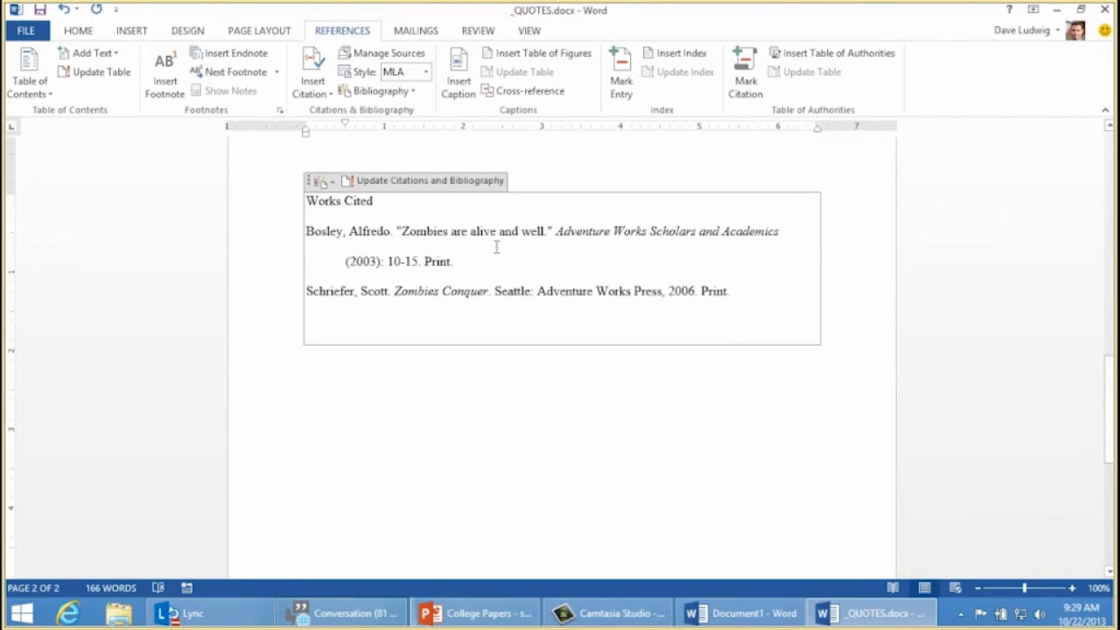
{"action": "mouse_move", "coordinate": [639, 234]}
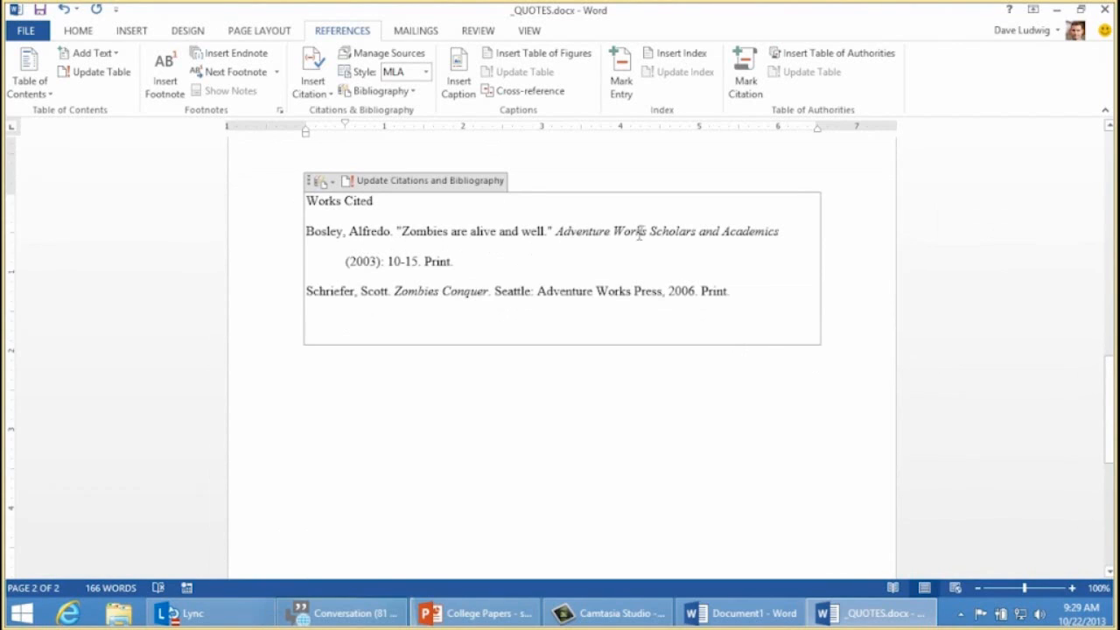